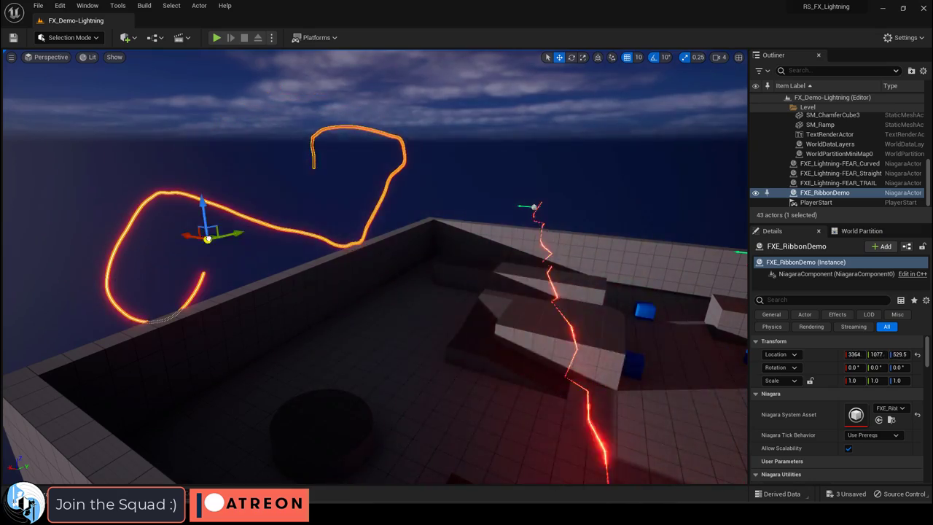
- Select the FXE_Lightning-FEAR_TRAIL red lightning actor to view its details
drag(208, 233, 302, 306)
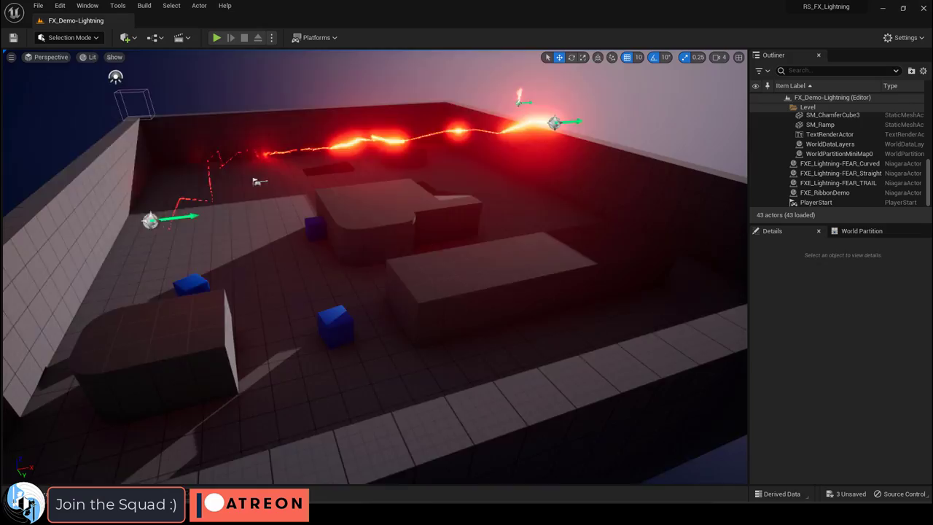
click(838, 183)
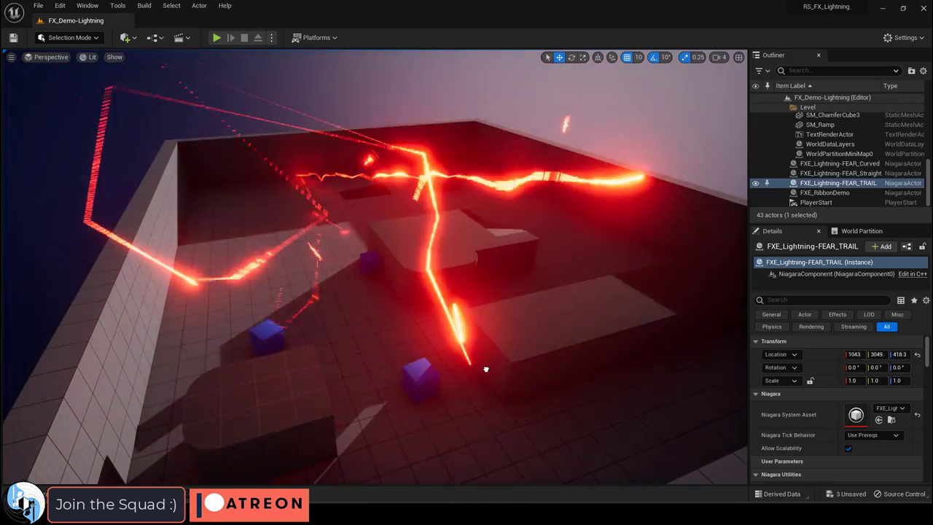